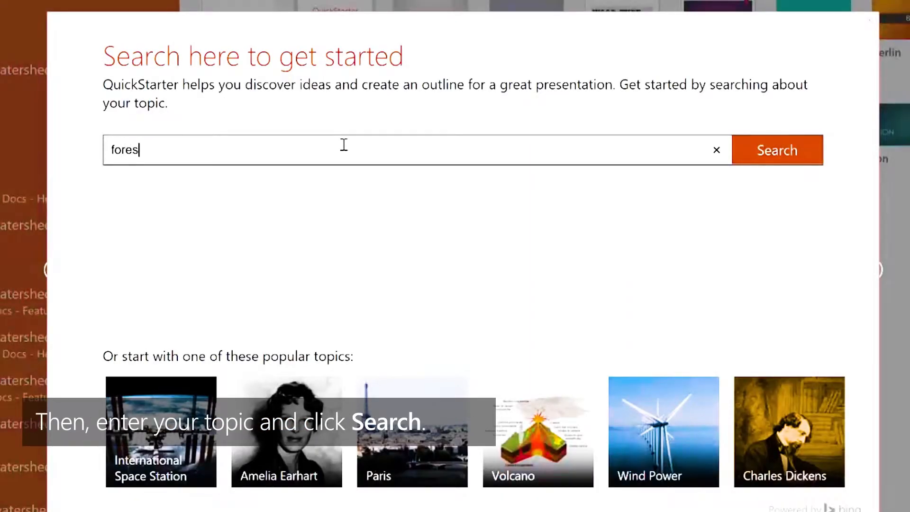
Search QuickStarter for 'forest' and include Land area and Ecology among the starter topics
left_click(777, 150)
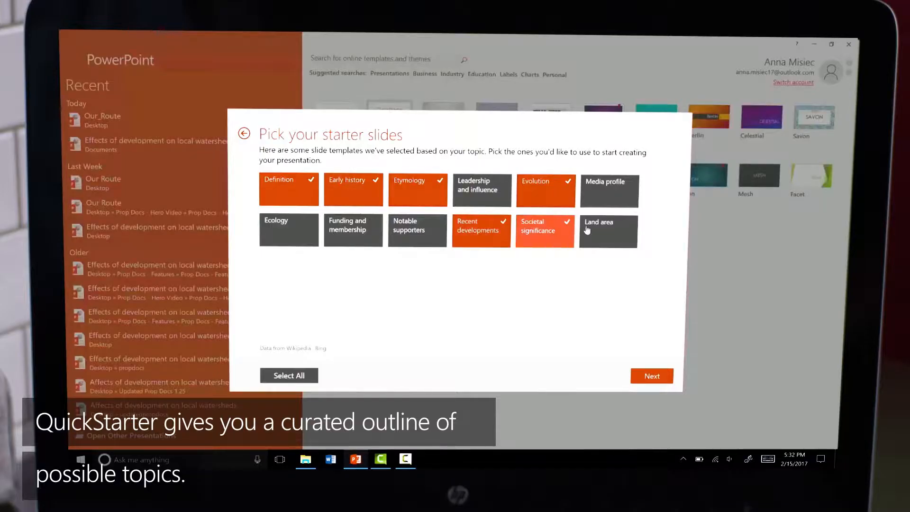
left_click(608, 229)
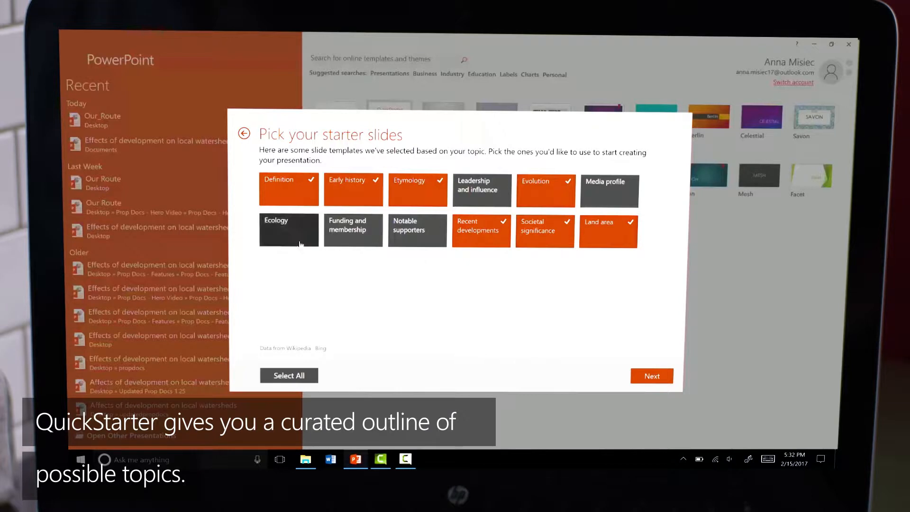
left_click(289, 230)
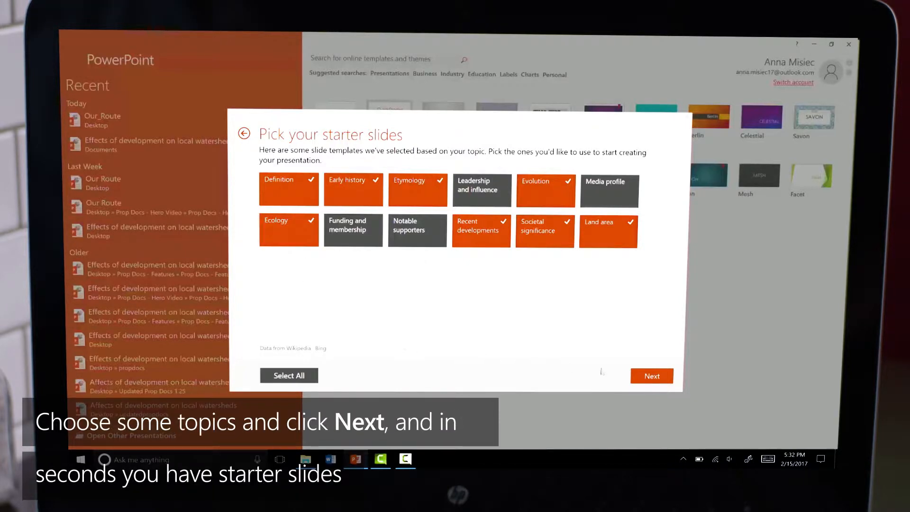
left_click(652, 375)
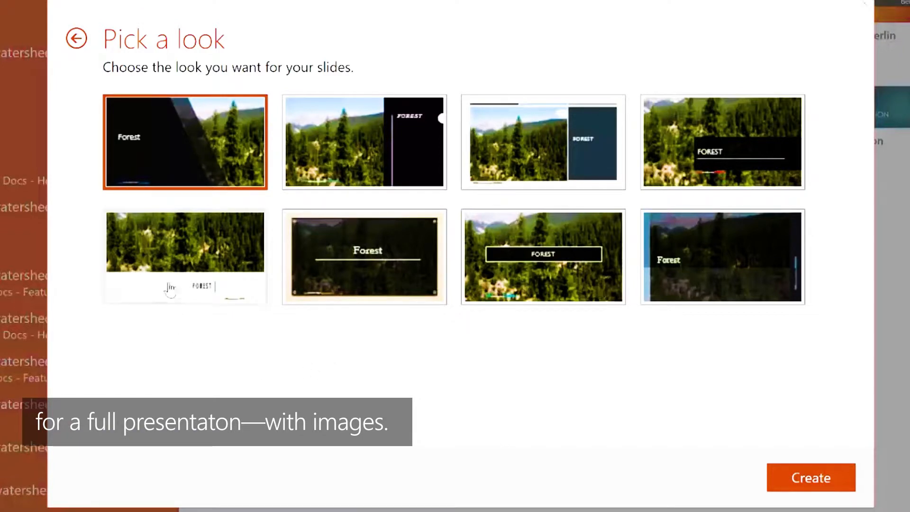
Apply the forest photo design with the white band and generate the presentation
left_click(184, 257)
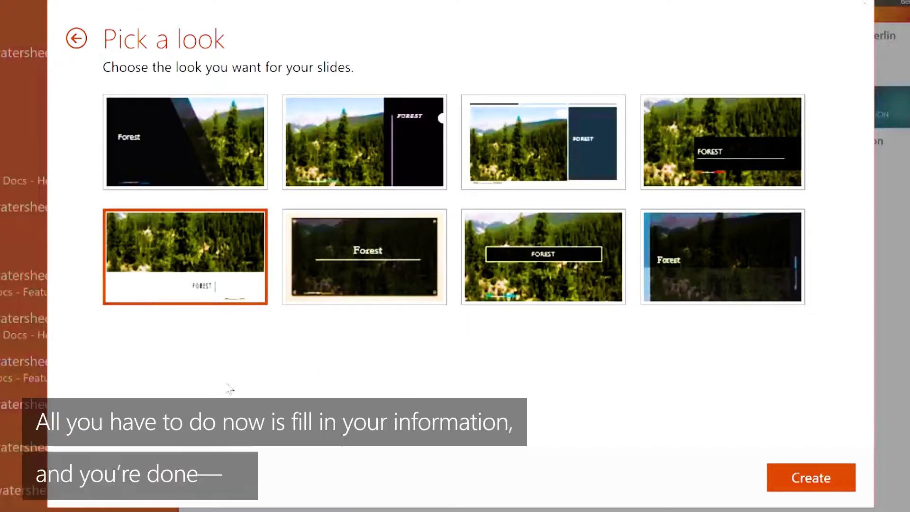
left_click(810, 478)
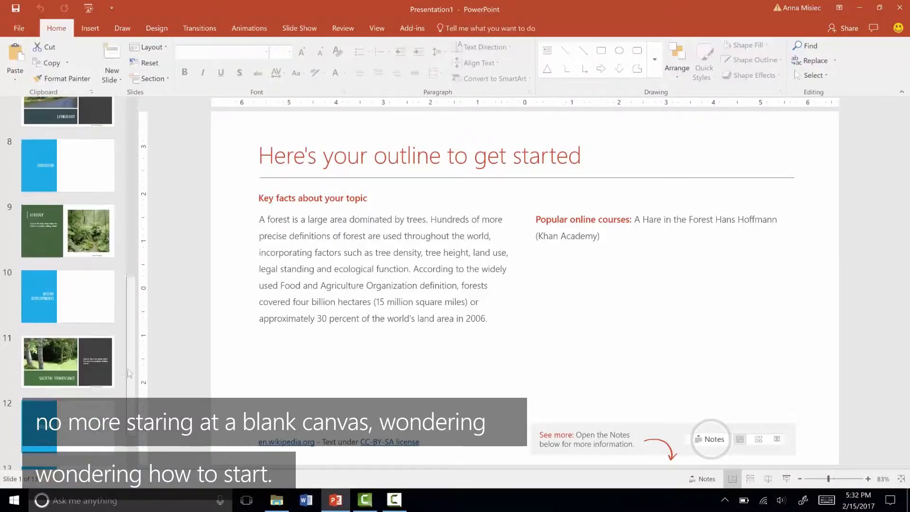